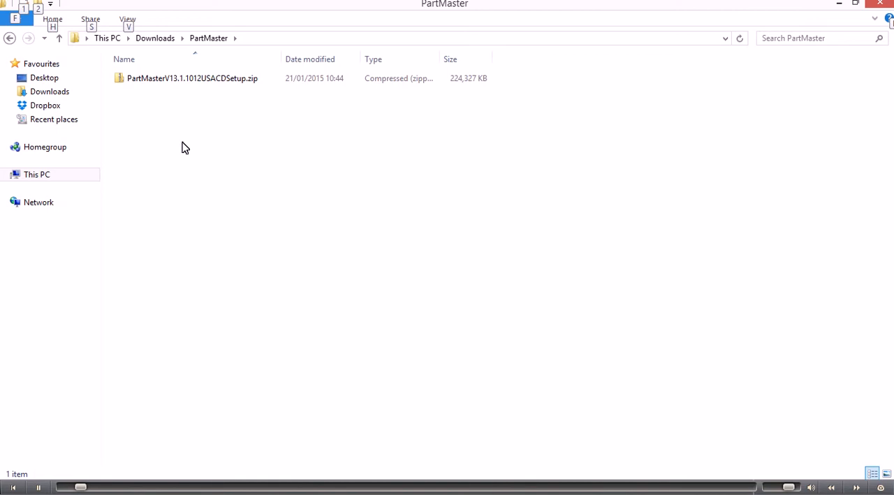
mouse_move(190, 135)
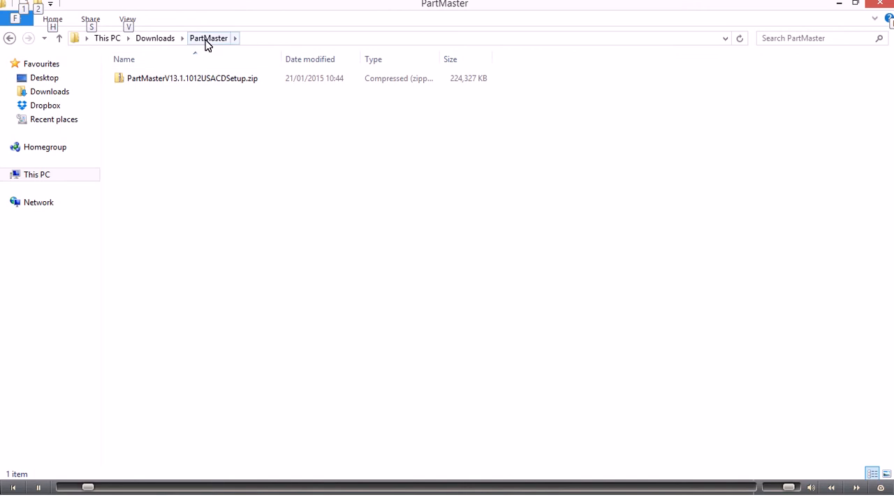
- Extract the PartMaster setup zip into a matching PartMasterV13.1.1012USACDSetup folder in Downloads
left_click(193, 78)
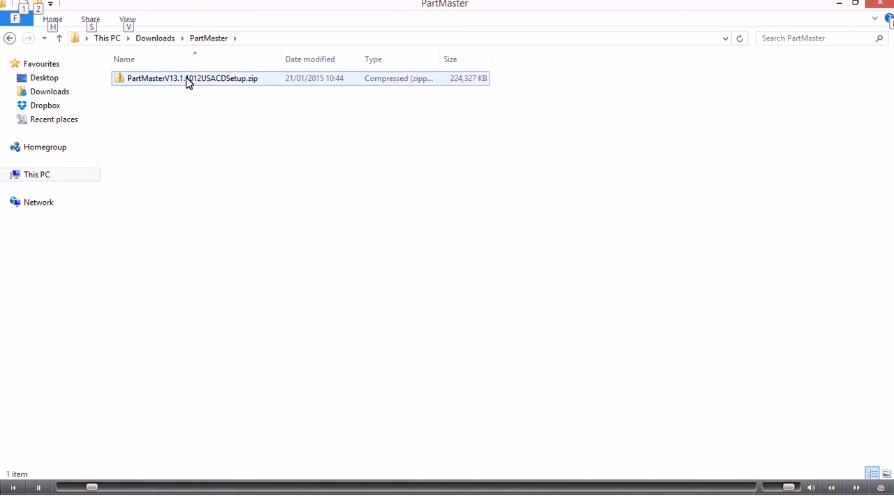
mouse_move(169, 82)
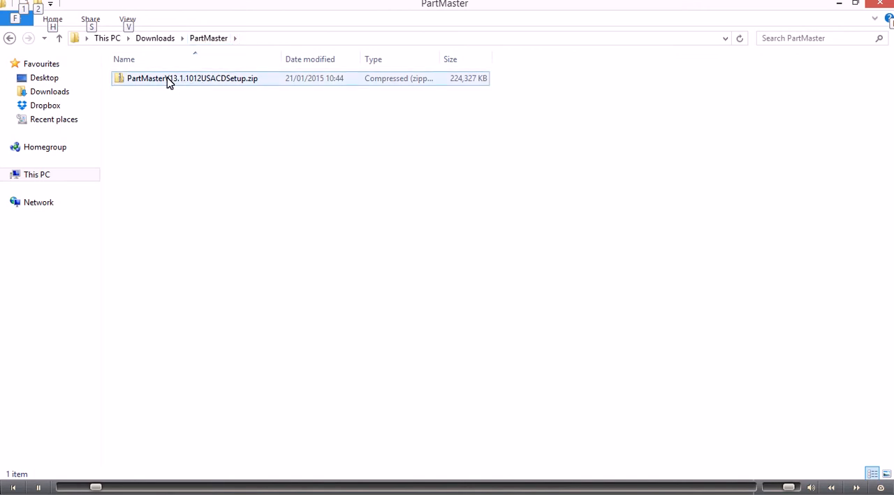
mouse_move(175, 84)
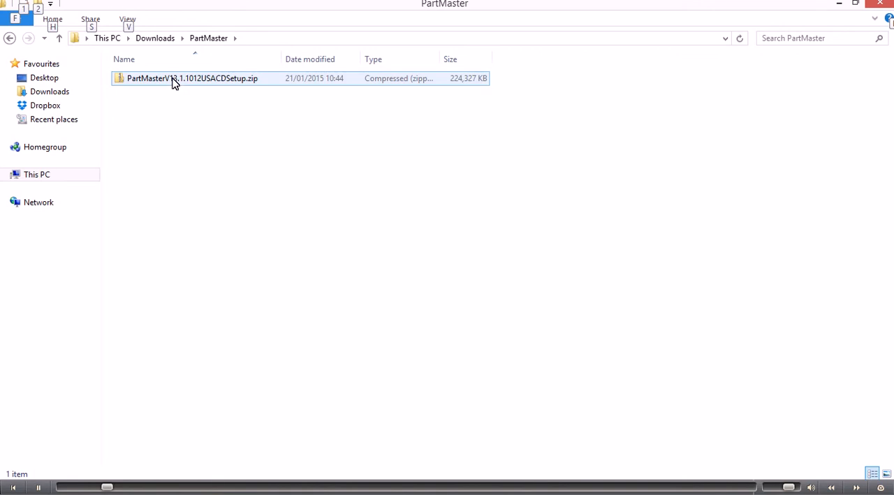
left_click(192, 77)
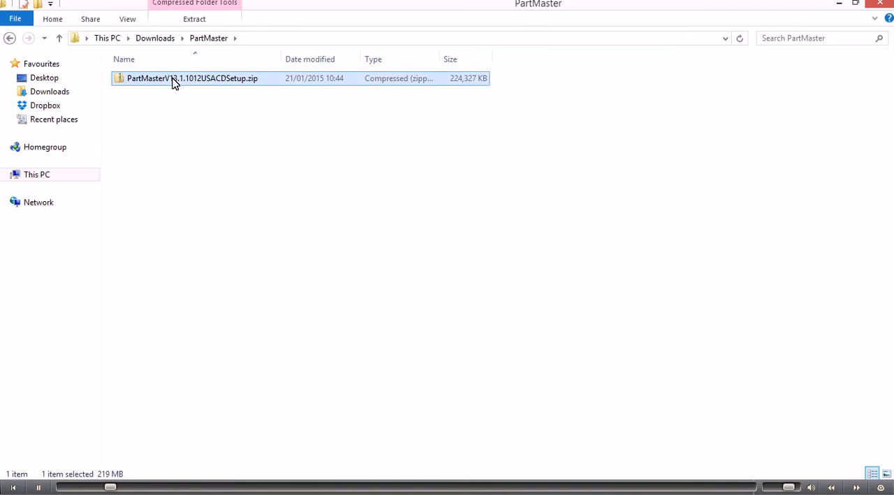
right_click(175, 79)
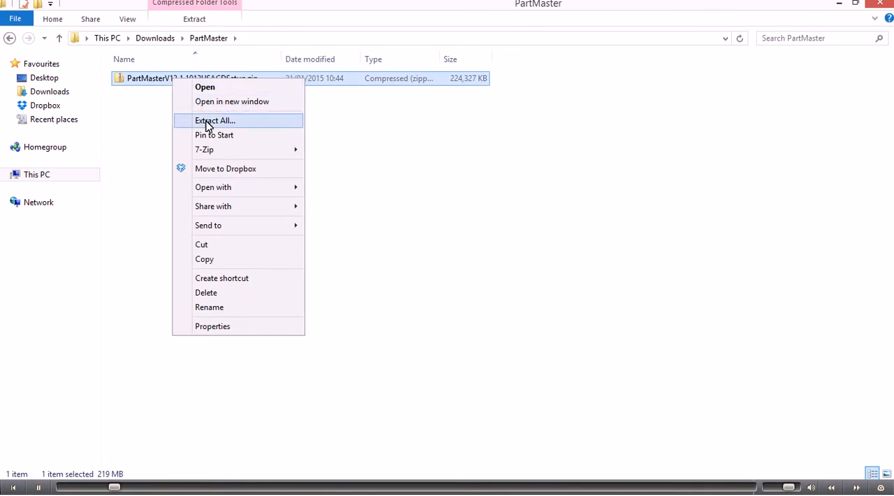
left_click(216, 120)
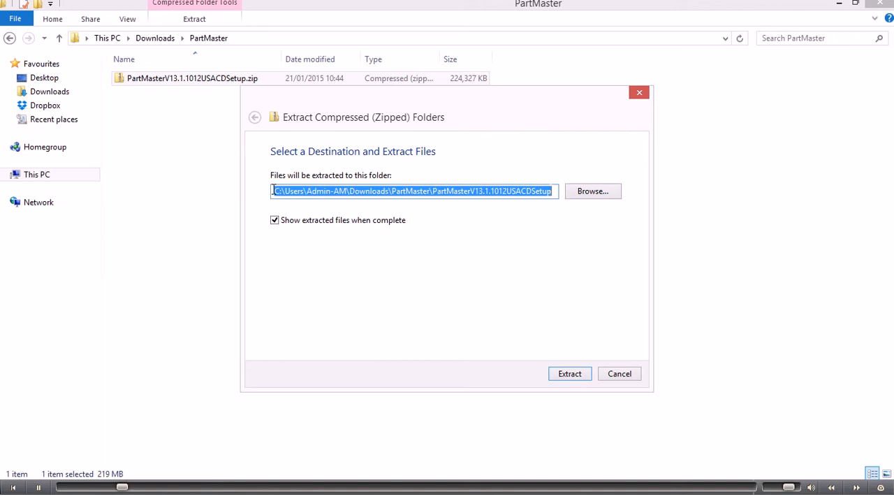
mouse_move(417, 198)
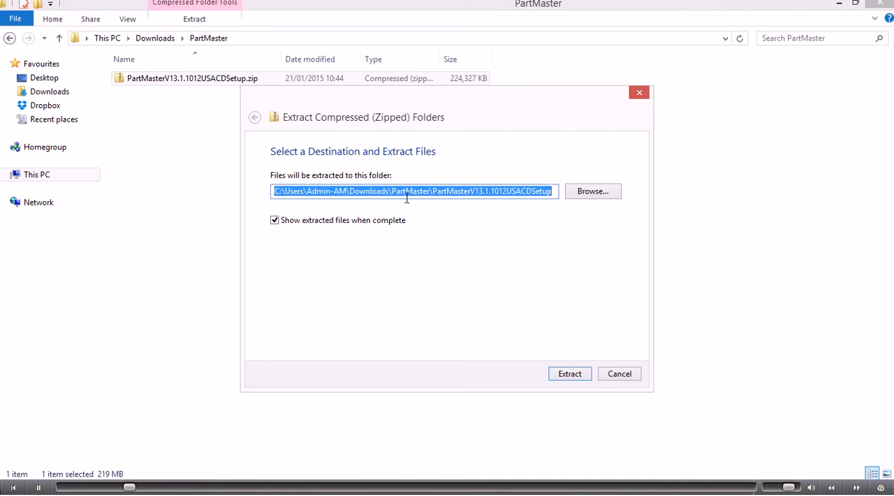
mouse_move(491, 210)
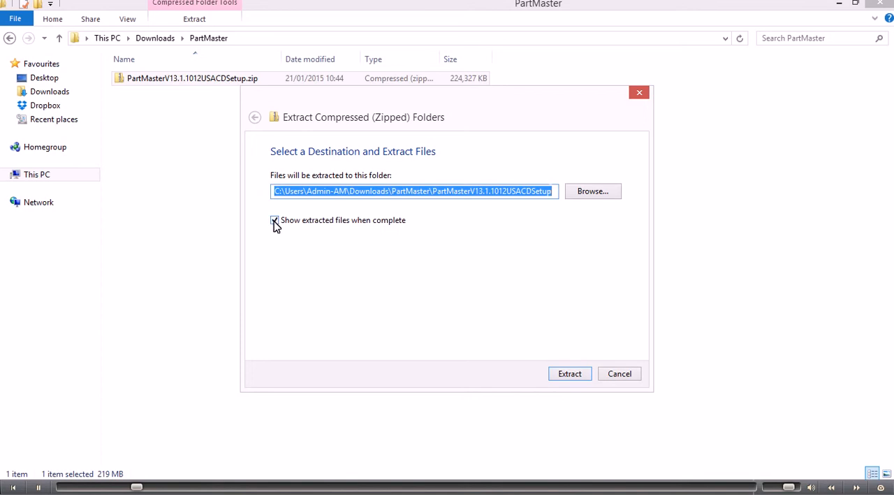
mouse_move(291, 225)
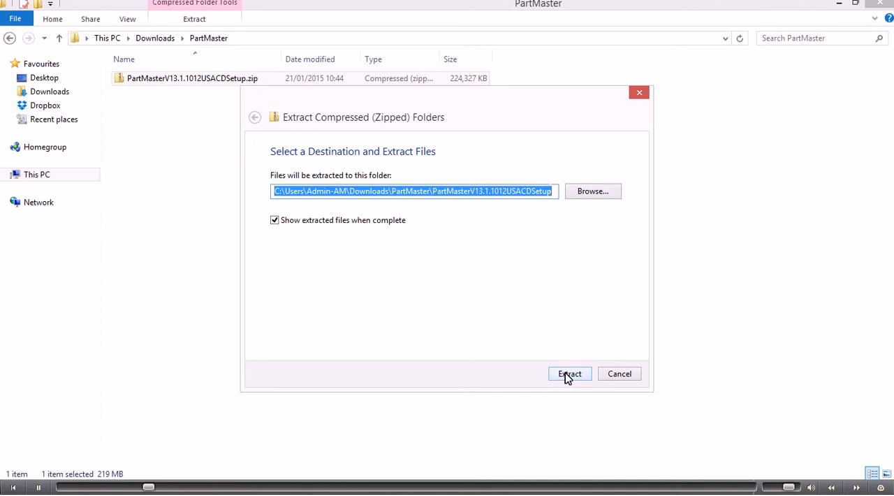
left_click(570, 373)
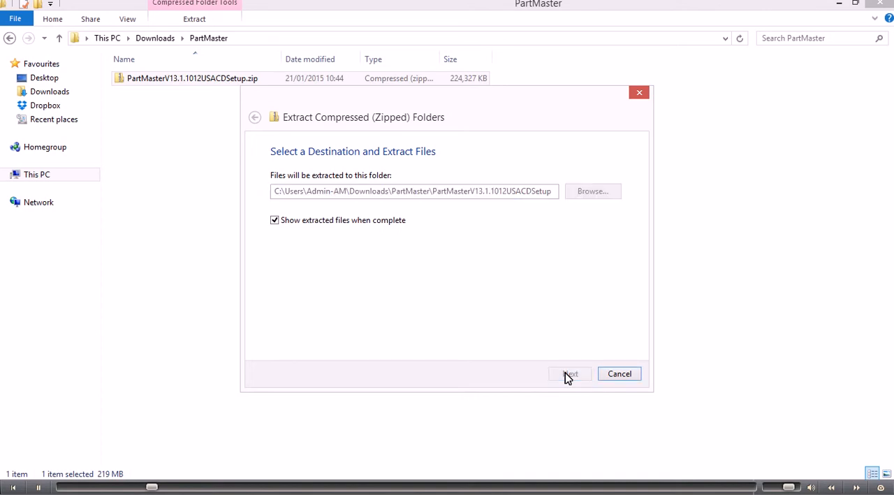
- Let extraction finish so the PartMasterV13.1.1012USACDSetup folder opens in a new window
left_click(569, 374)
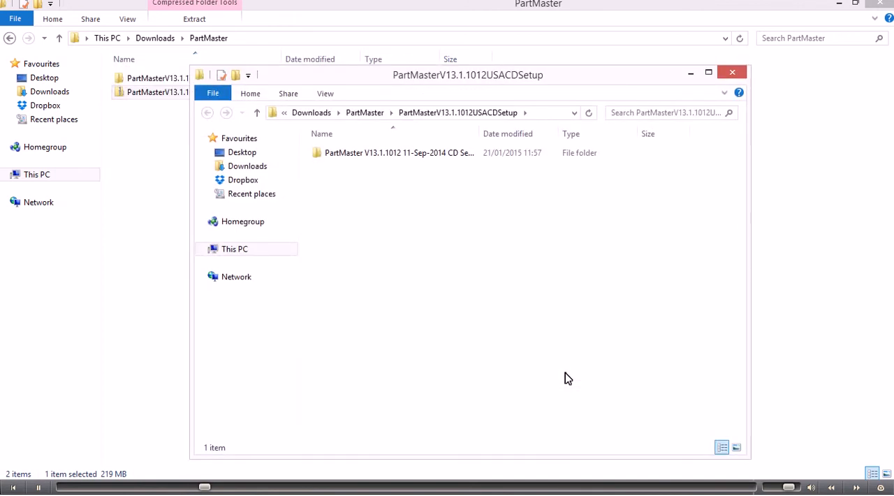
- Open the PartMaster V13.1.1012 CD Setup folder and launch Setup.exe
left_click(398, 152)
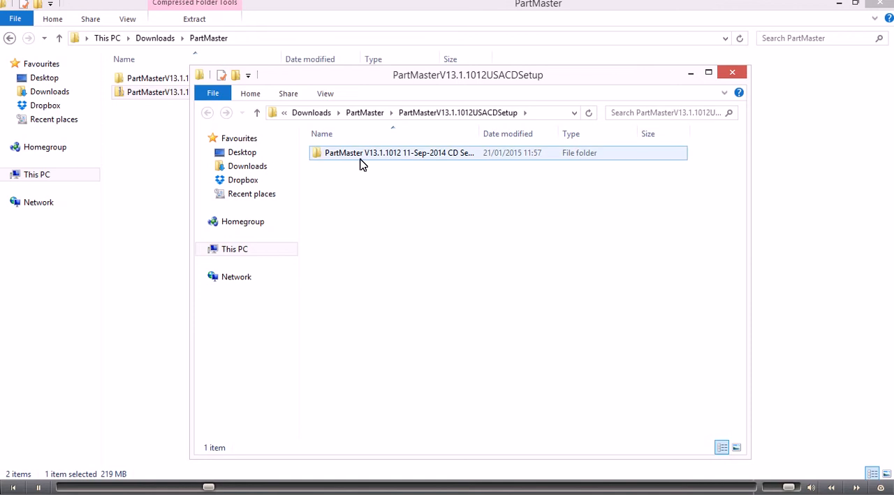
mouse_move(360, 155)
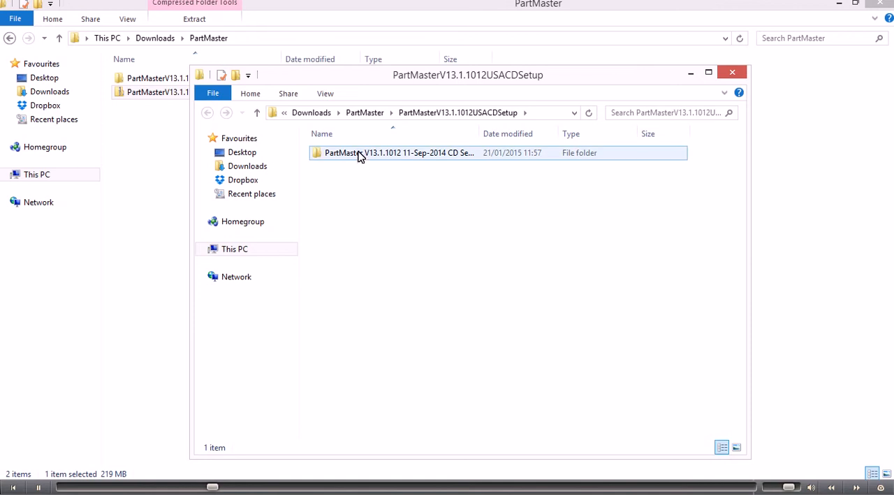
double_click(398, 152)
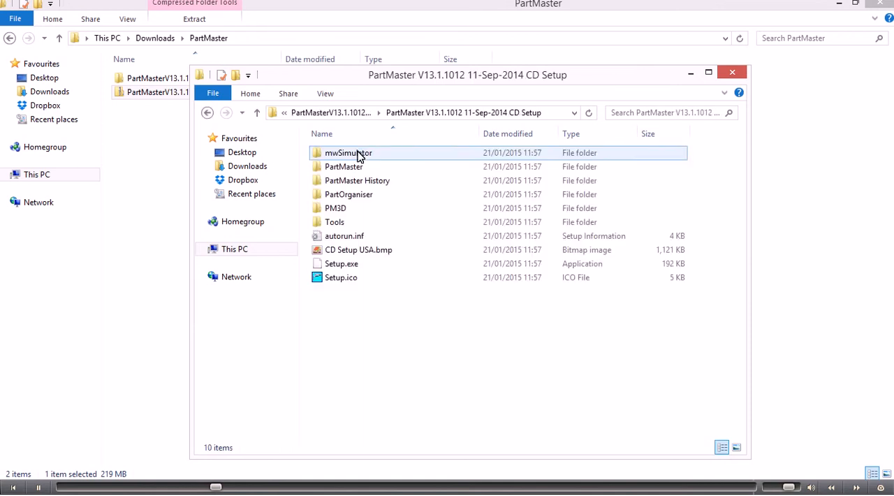
left_click(342, 264)
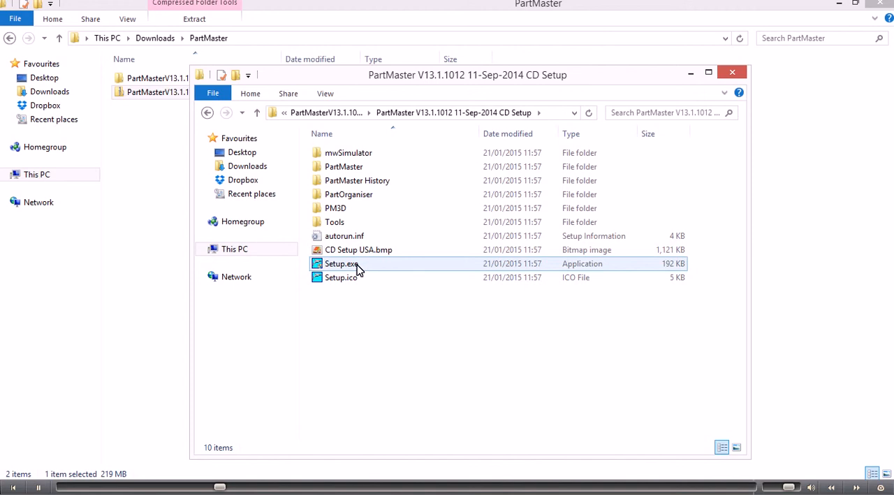
left_click(341, 263)
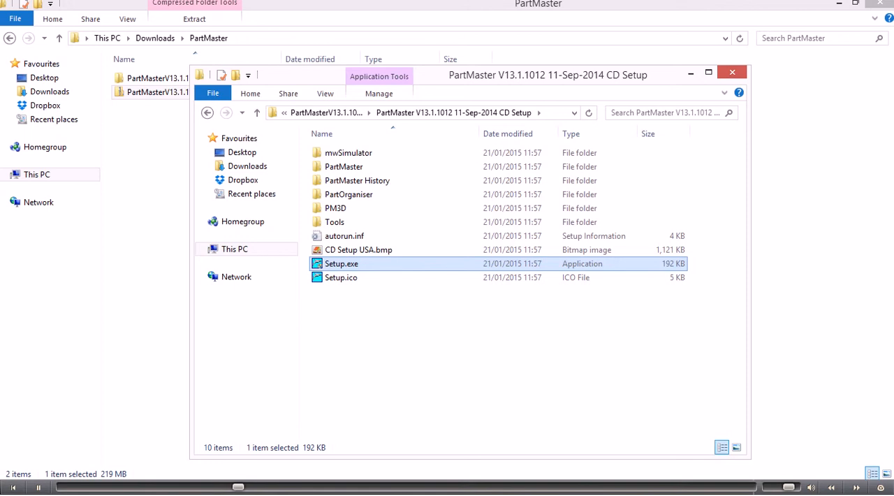
double_click(341, 263)
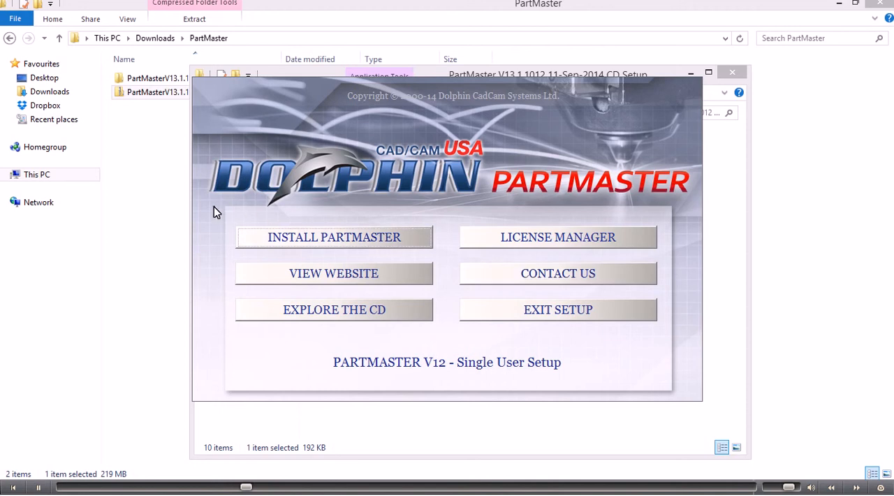
mouse_move(300, 252)
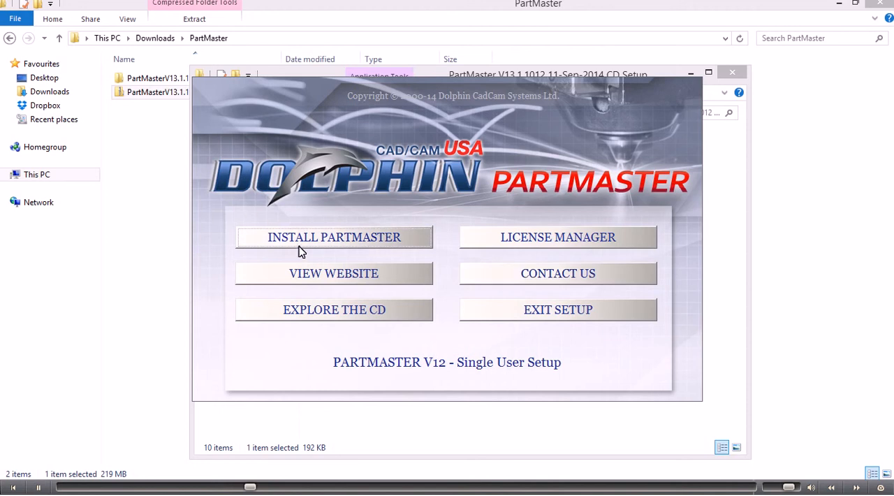
mouse_move(334, 238)
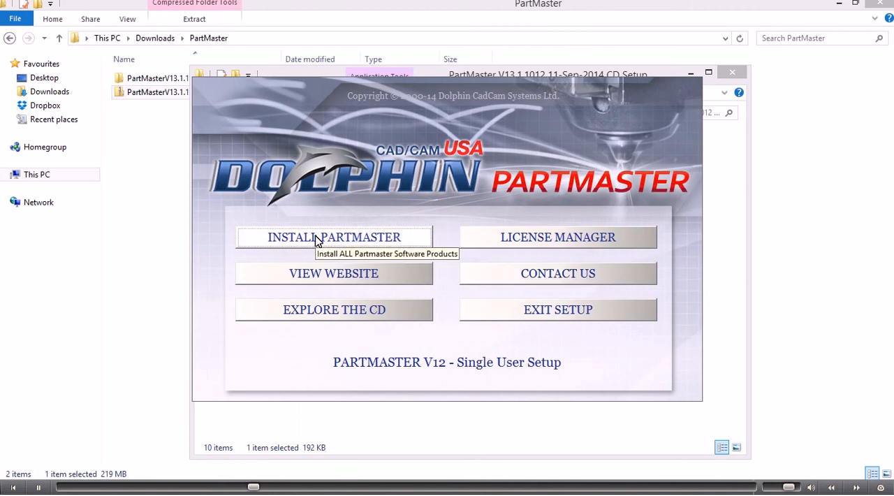
- Choose Install PartMaster and allow the unverified installer past the security warning
left_click(334, 237)
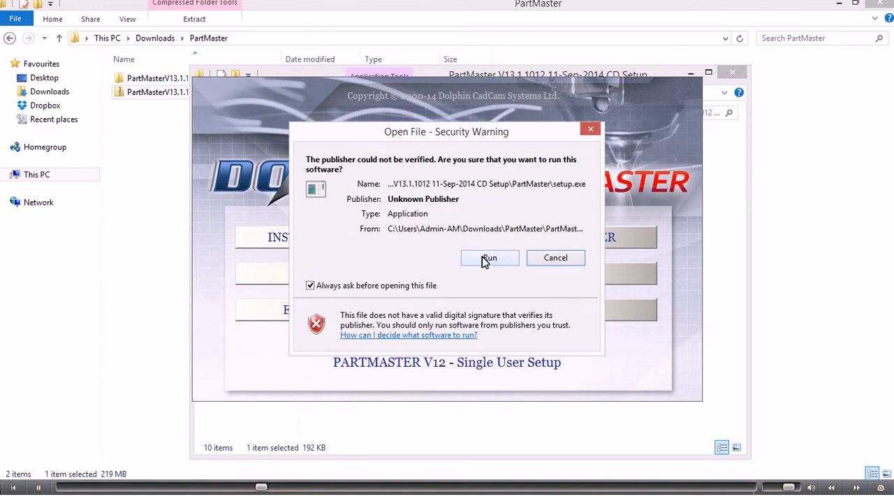
left_click(489, 258)
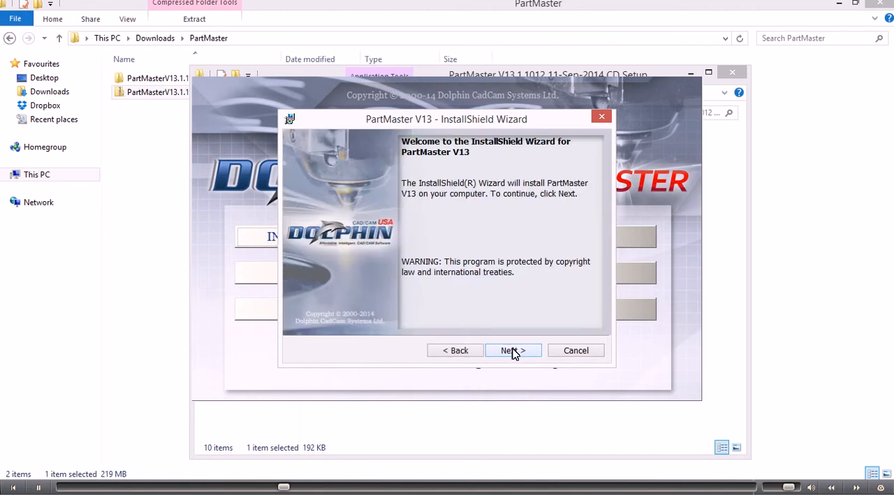
- Accept the PartMaster license and keep the readme, customer details and default install folder
left_click(513, 350)
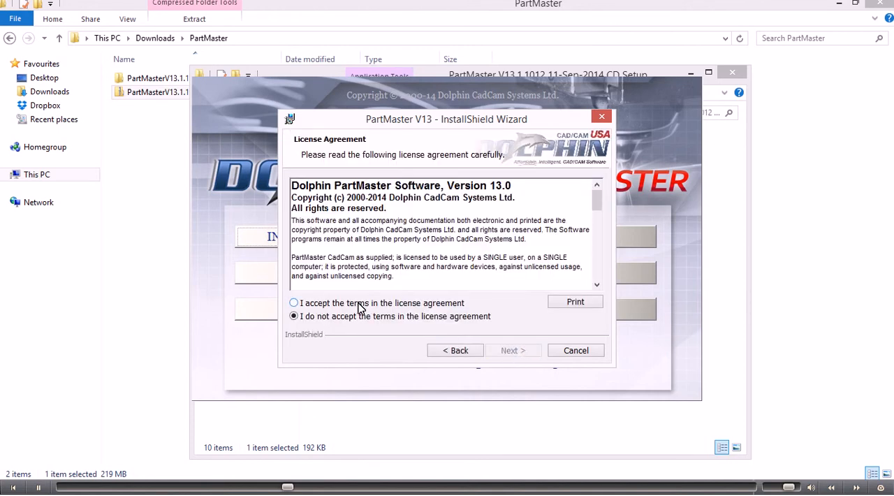
left_click(293, 302)
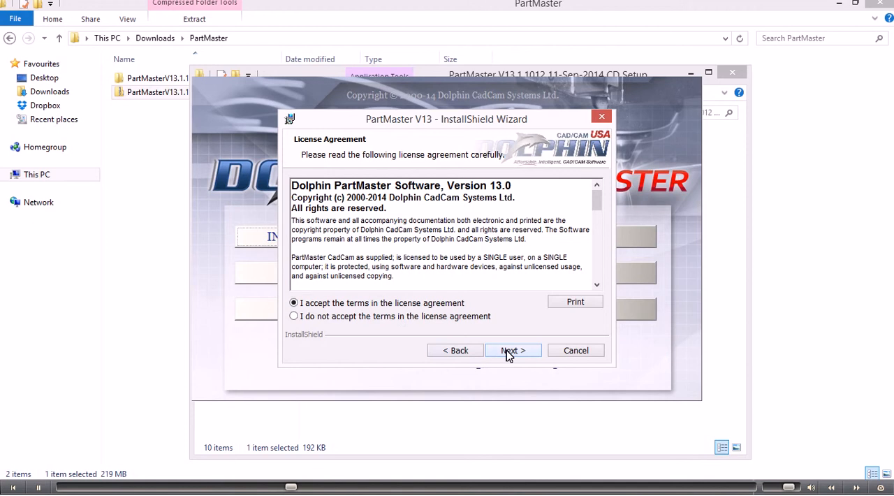
left_click(513, 350)
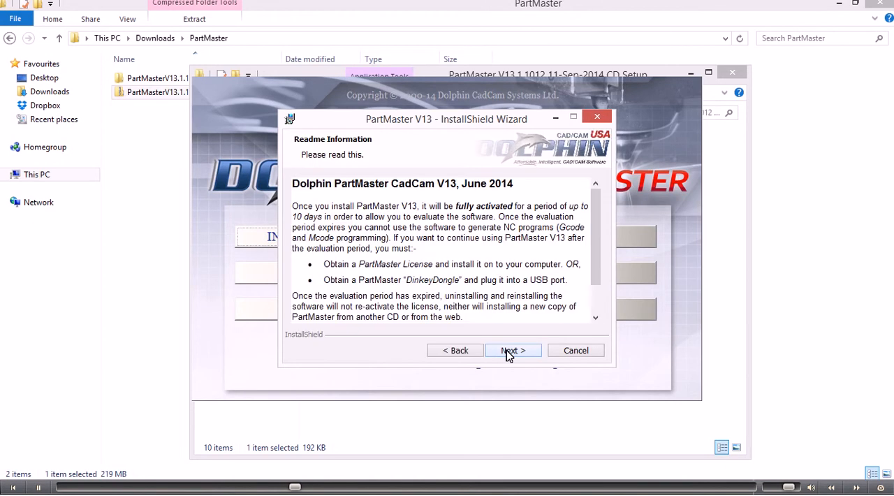
left_click(513, 350)
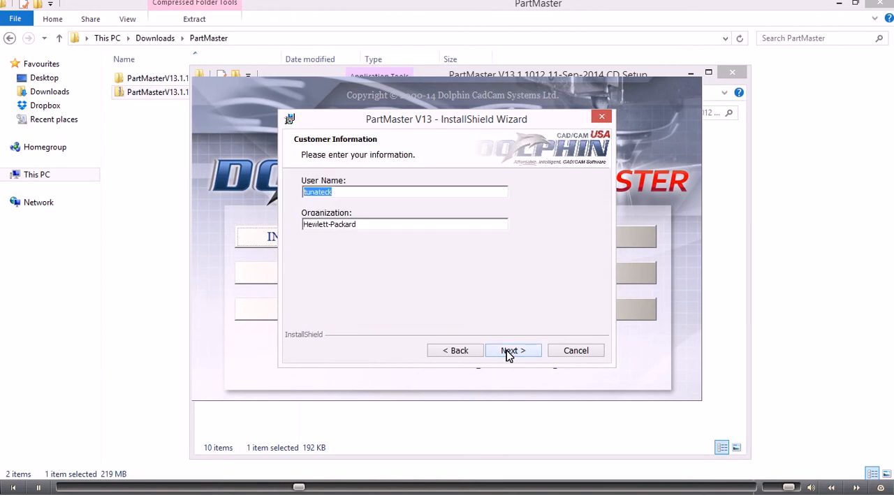
left_click(514, 350)
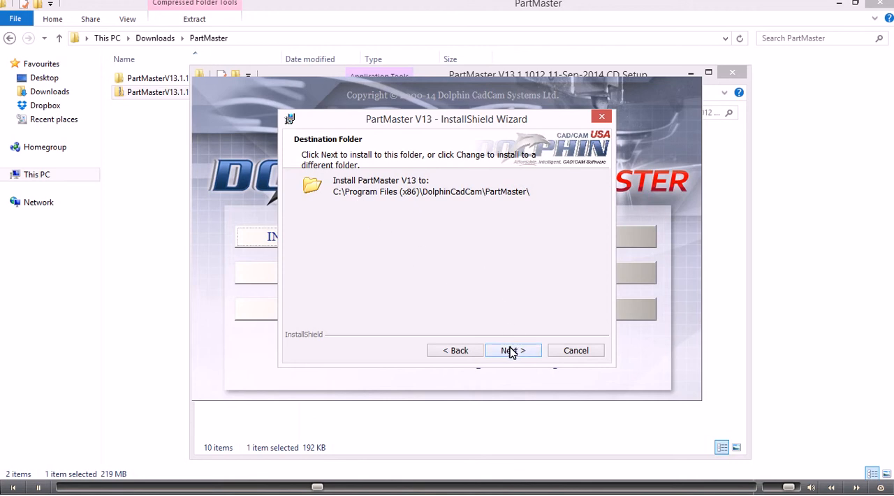
left_click(513, 350)
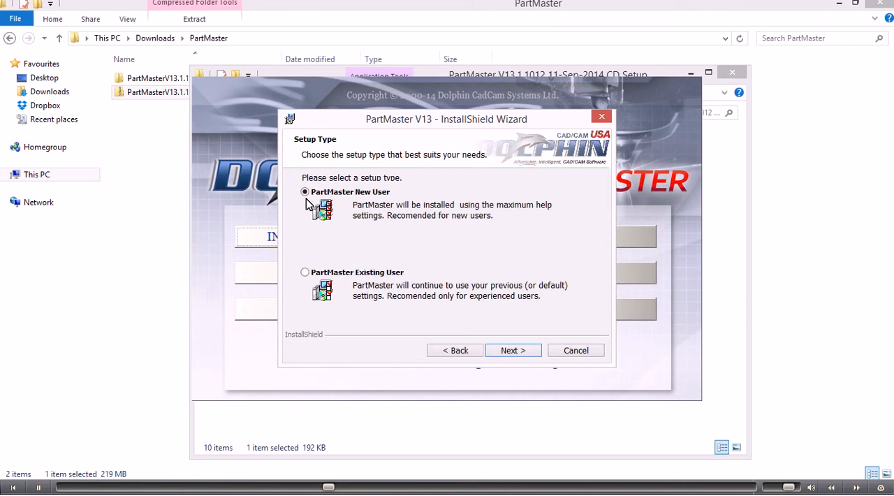
- Select the PartMaster New User setup type and start installing PartMaster V13
left_click(304, 192)
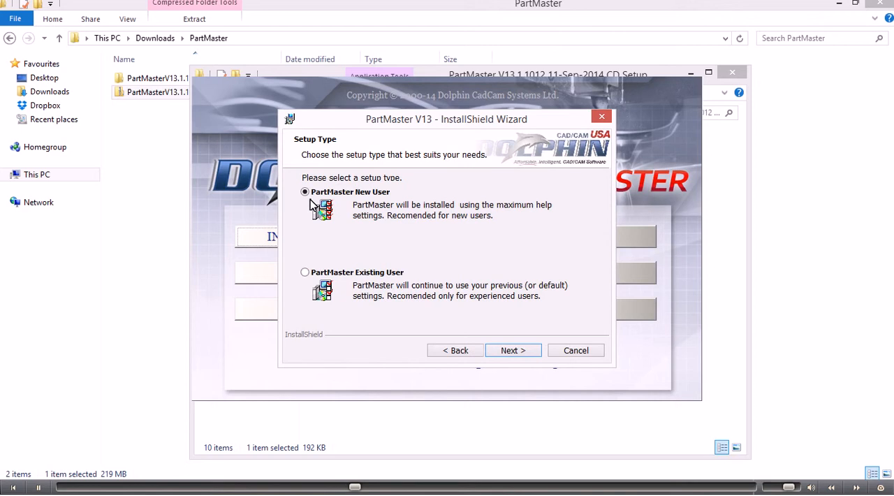
left_click(513, 351)
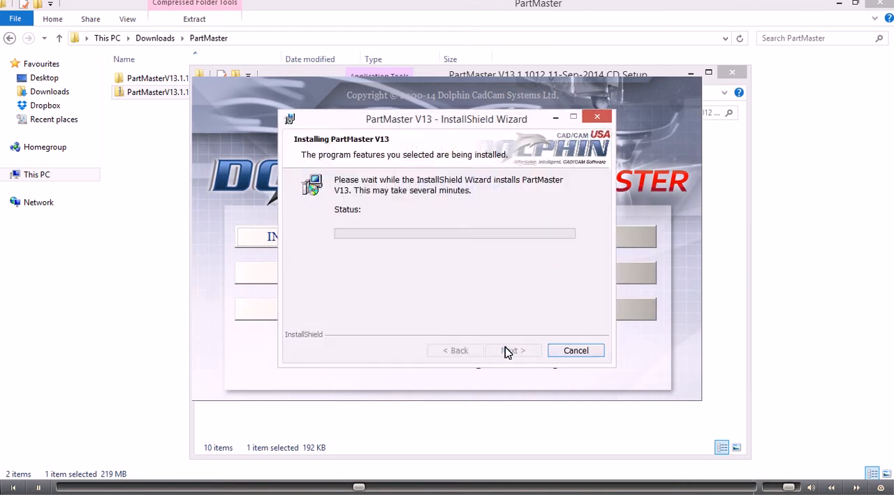
mouse_move(391, 289)
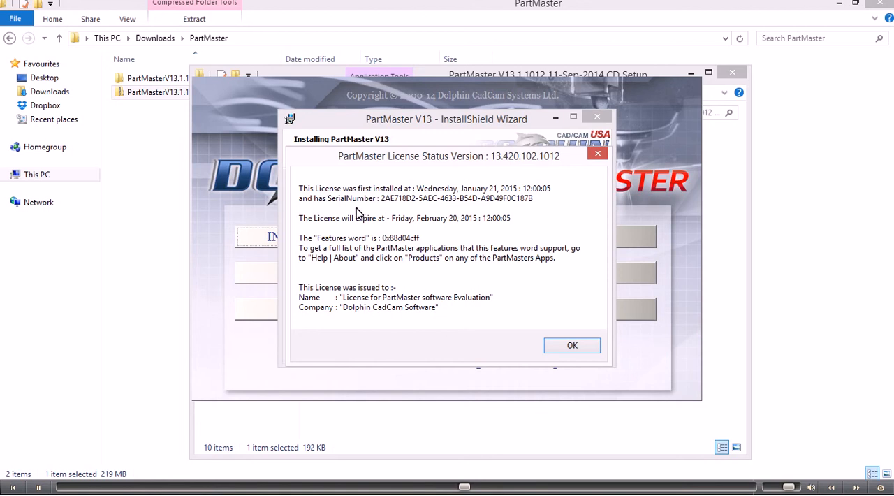
mouse_move(330, 231)
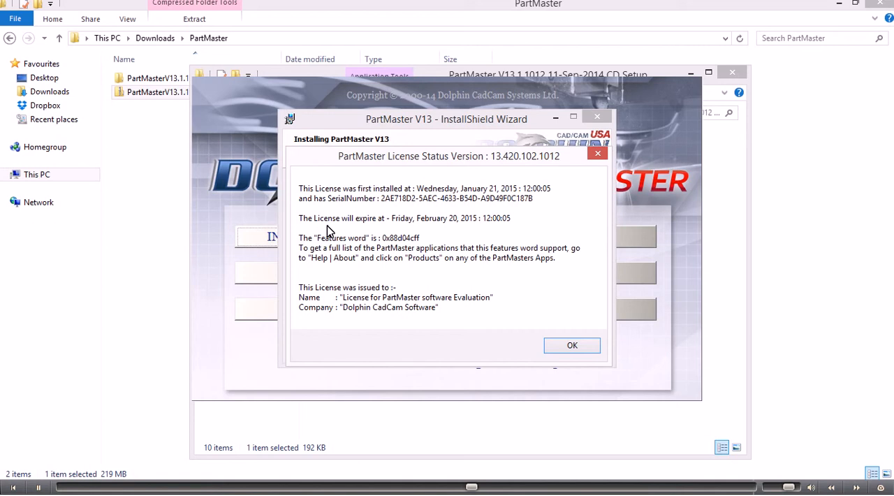
mouse_move(444, 232)
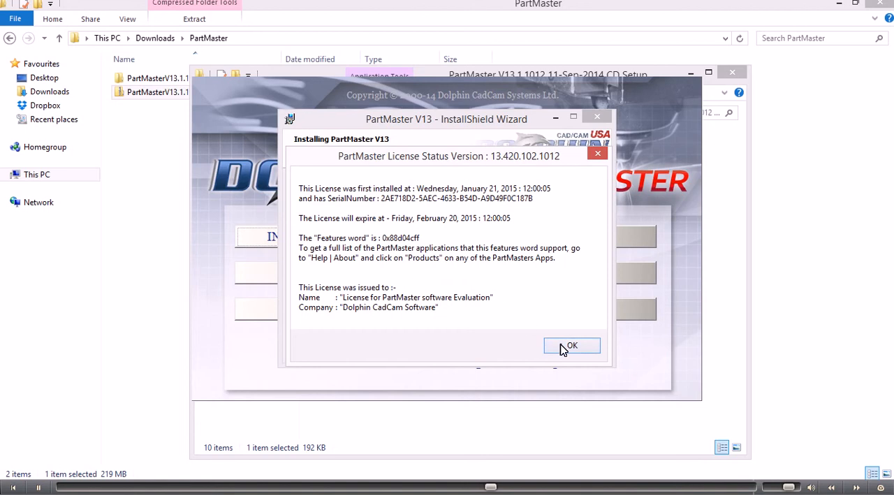
- Dismiss the PartMaster evaluation license notice expiring February 20, 2015
left_click(572, 345)
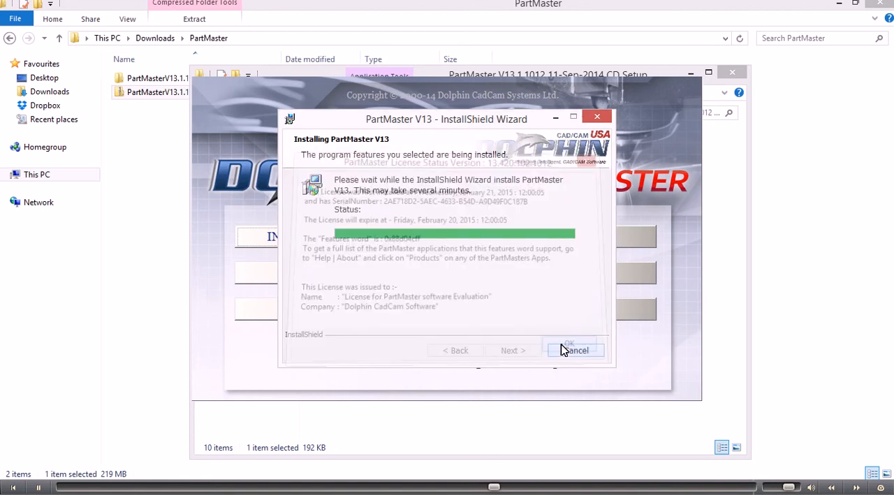
- Finish the PartMaster V13 install with 'Show the readme file' unchecked
left_click(569, 344)
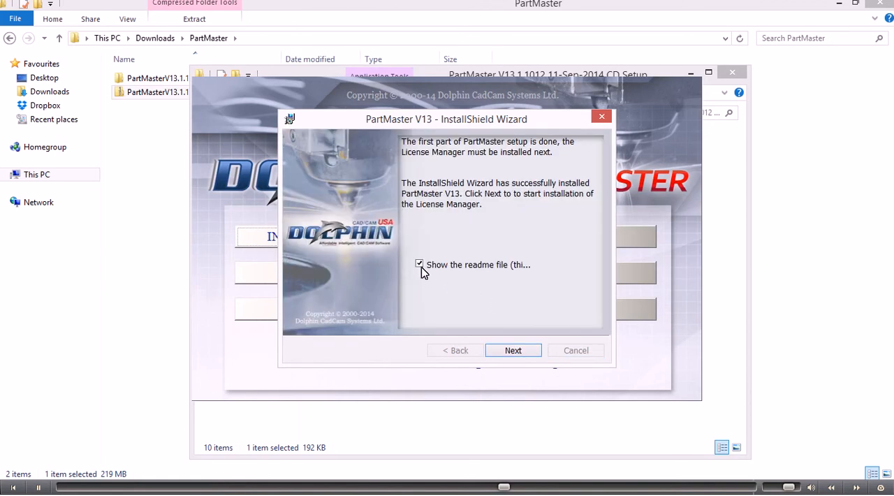
mouse_move(434, 230)
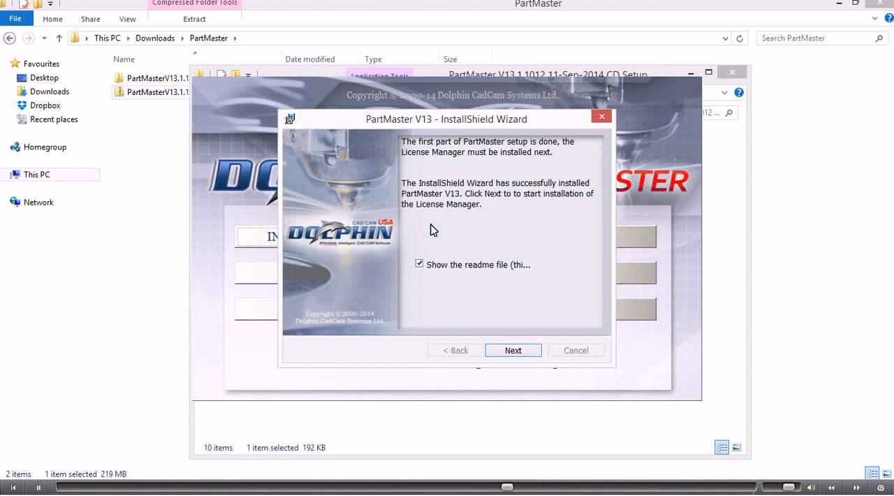
left_click(419, 264)
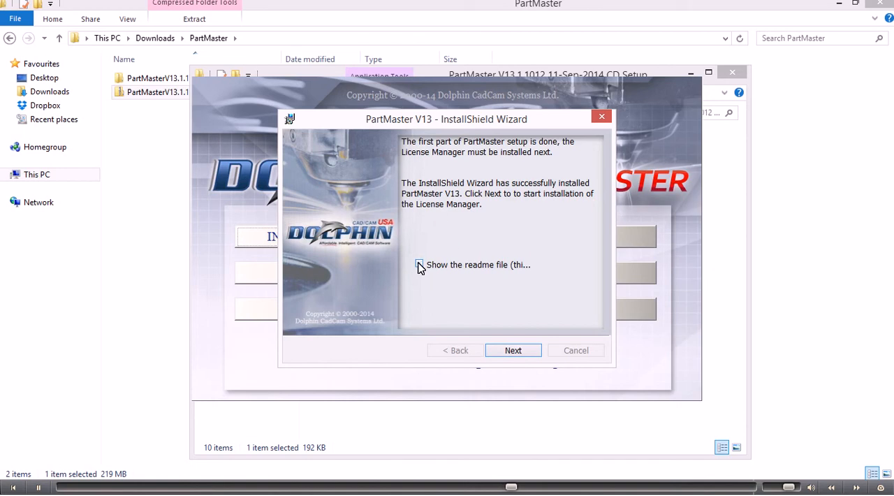
left_click(419, 264)
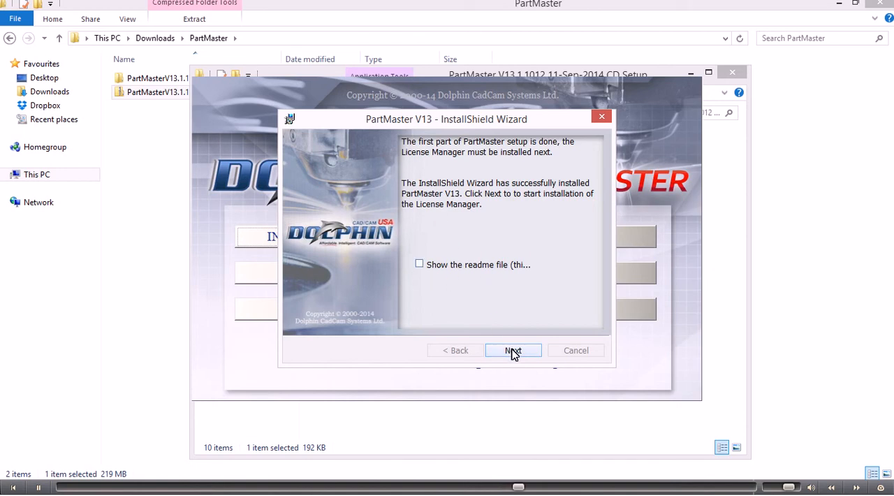
mouse_move(508, 346)
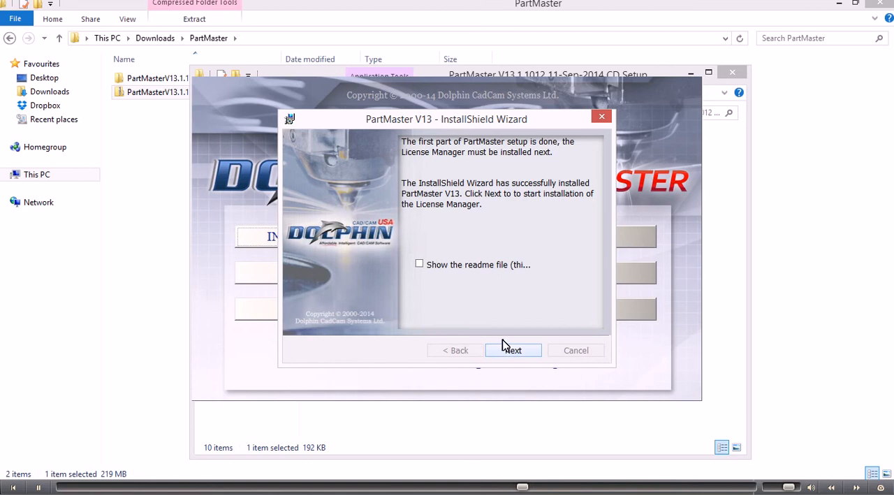
left_click(512, 350)
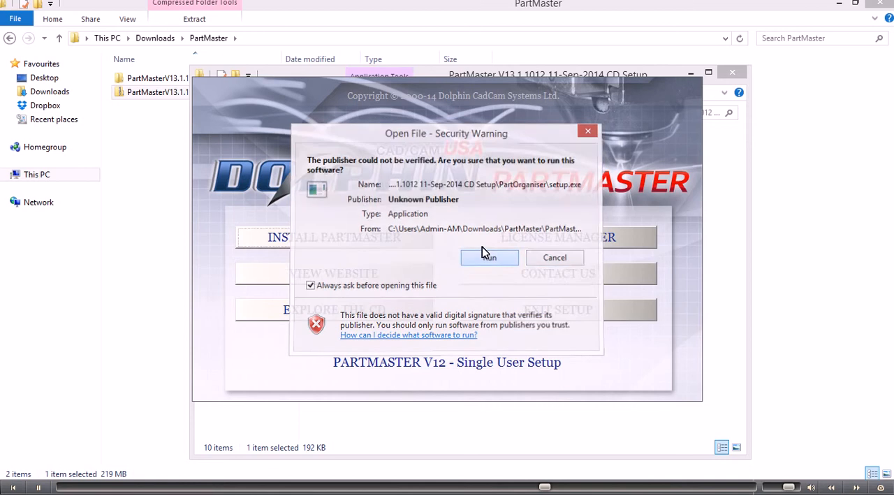
- Install PartOrganiser for everyone in the default folder and close its wizard
left_click(489, 258)
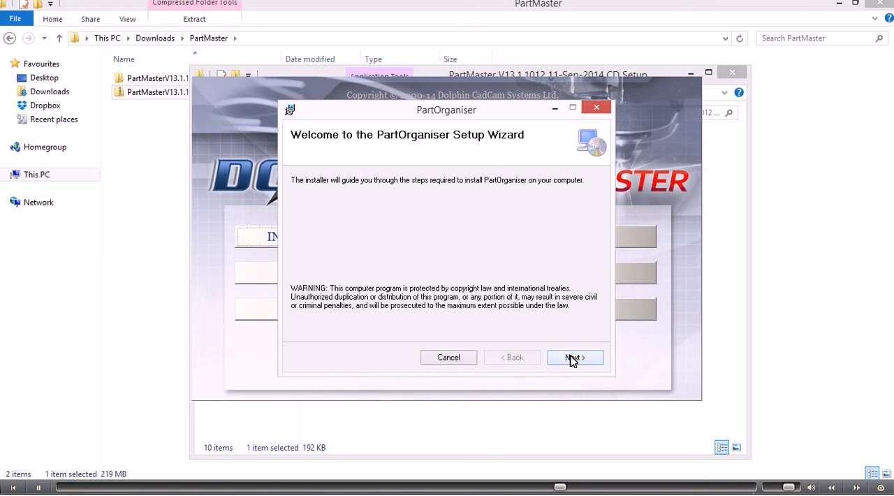
left_click(575, 357)
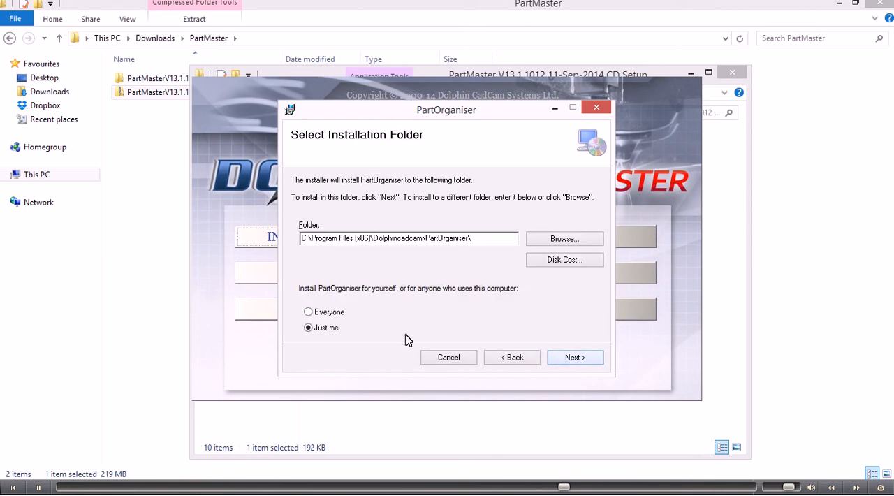
left_click(308, 312)
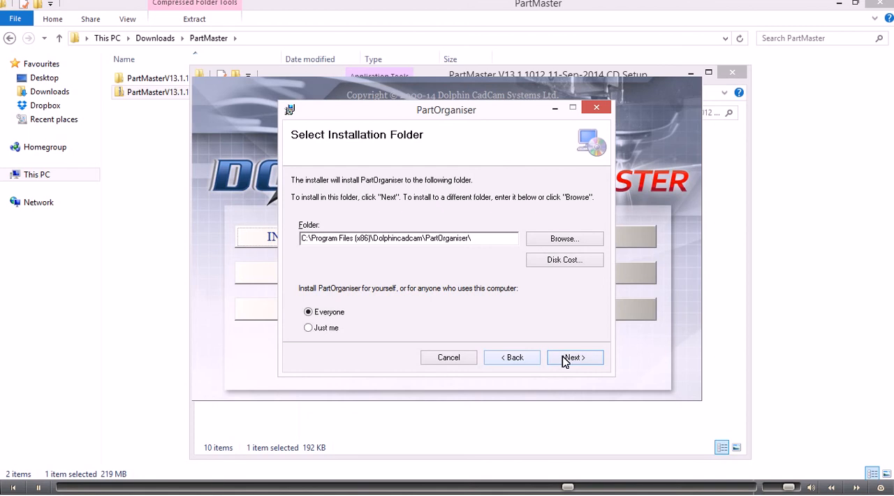
left_click(573, 357)
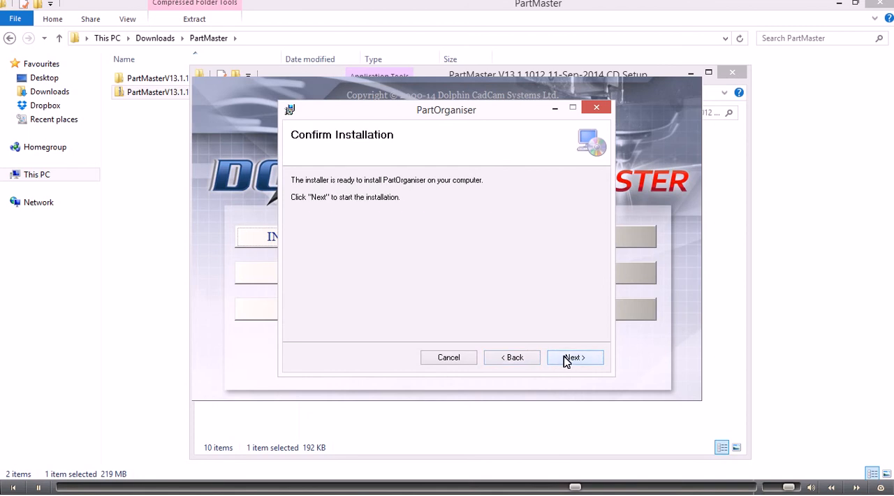
left_click(574, 357)
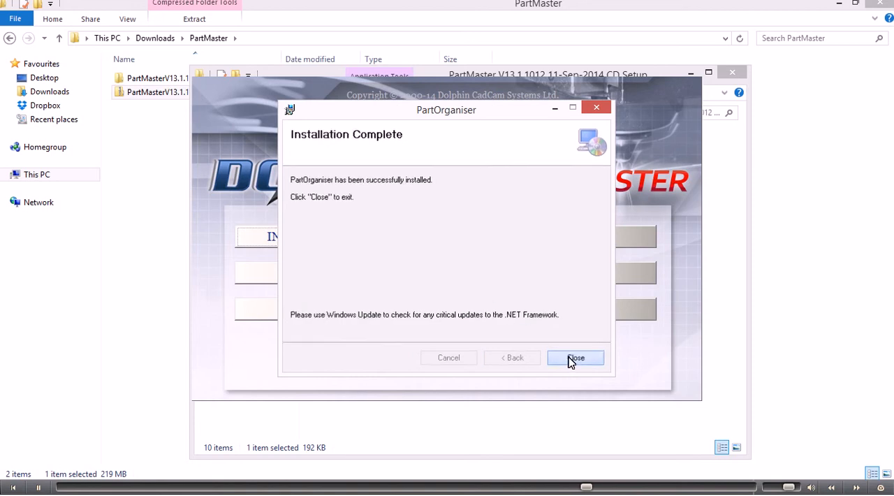
left_click(575, 358)
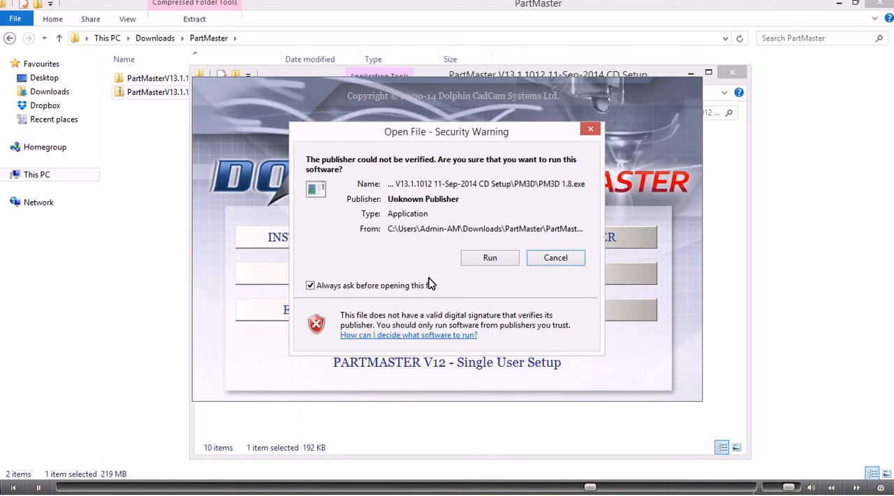
mouse_move(489, 257)
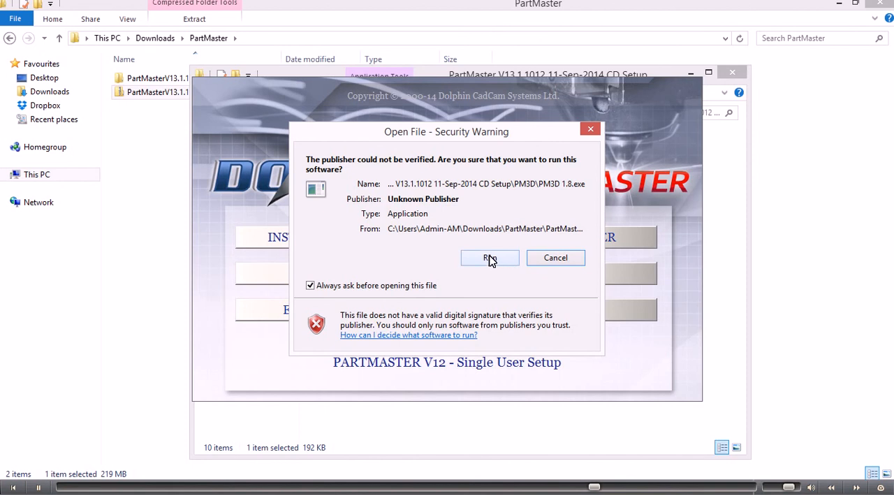
- Install PM3D 1.8 in English to the default folder and finish its wizard
left_click(489, 258)
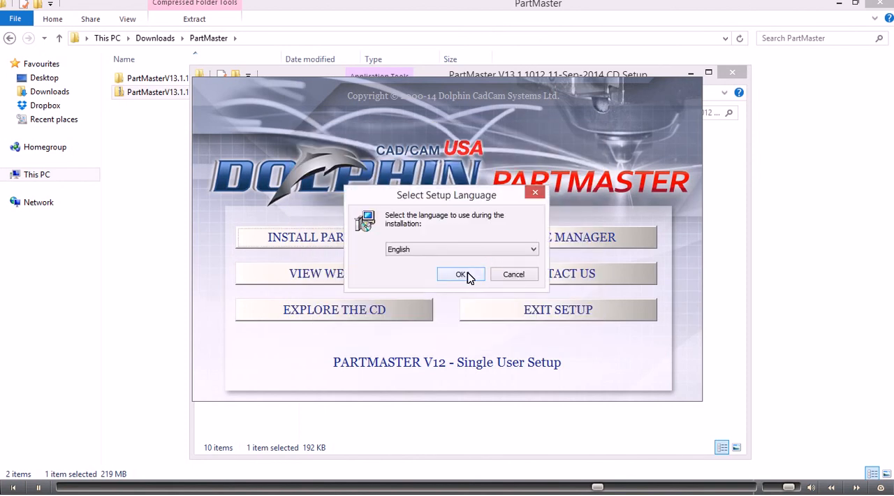
left_click(460, 273)
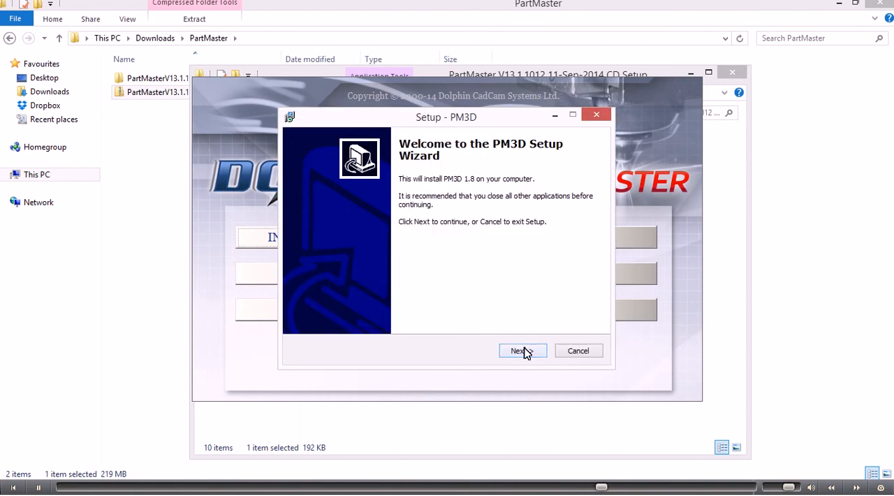
left_click(520, 350)
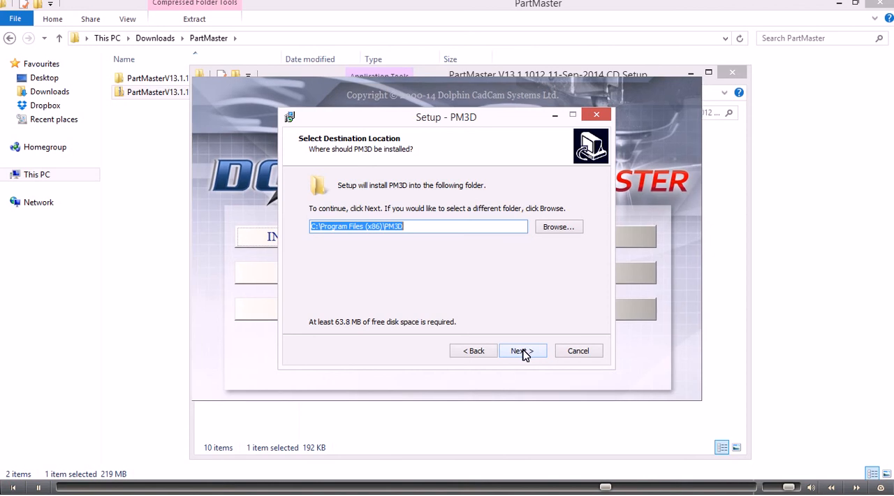
left_click(522, 350)
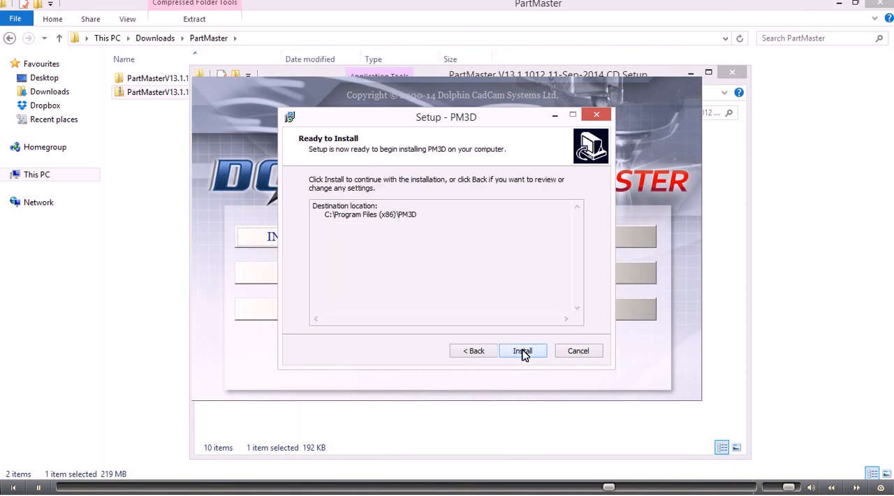
left_click(522, 350)
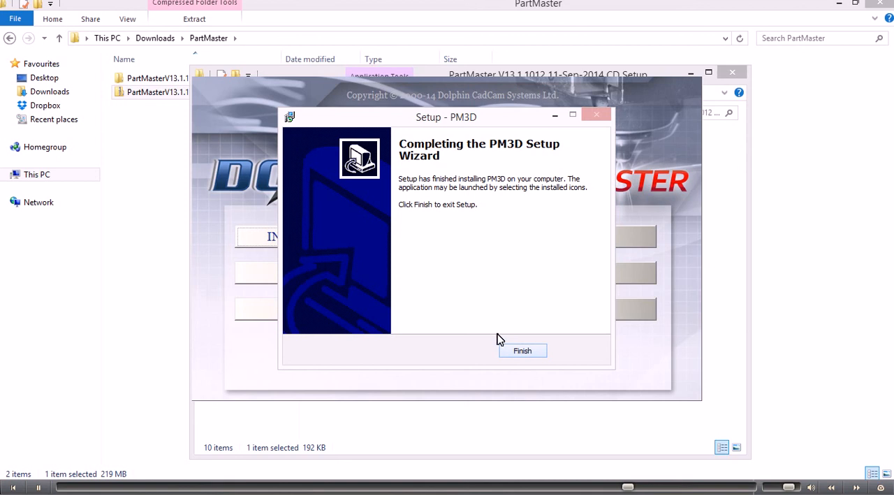
left_click(522, 350)
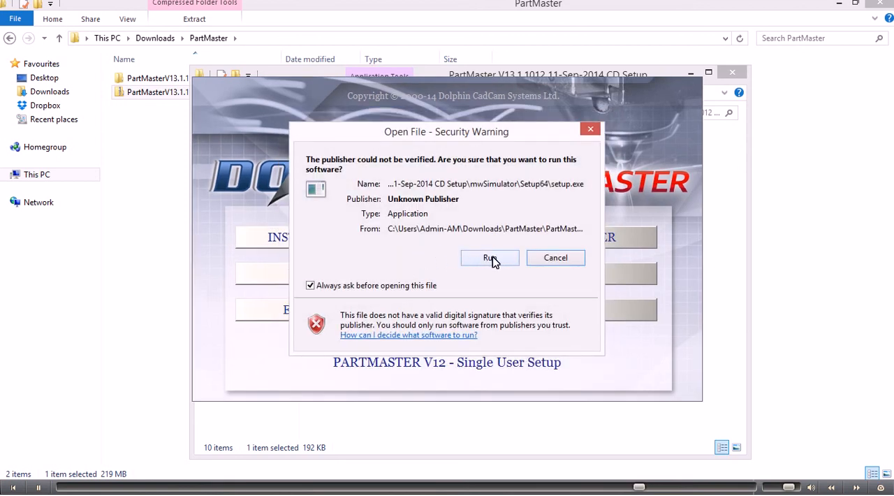
- Allow the unverified MW Simulator installer, install it for Everyone, and close the finished wizard
left_click(489, 258)
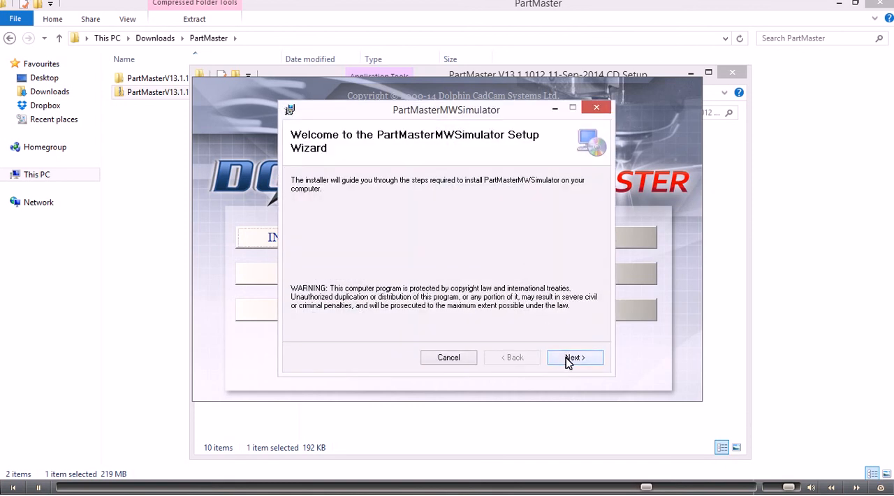
left_click(574, 357)
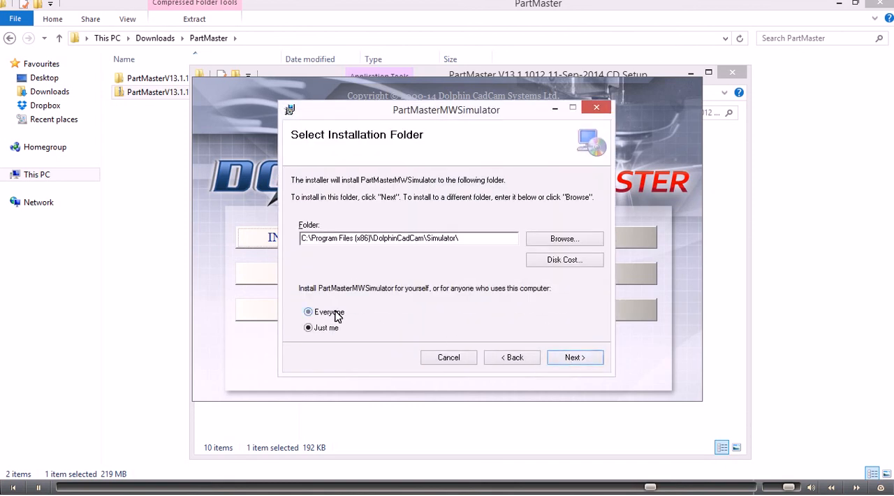
left_click(575, 357)
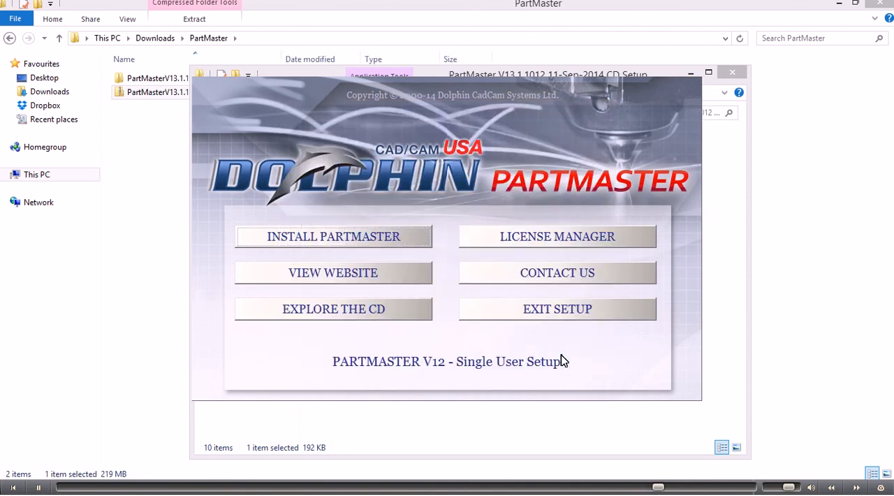
left_click(333, 236)
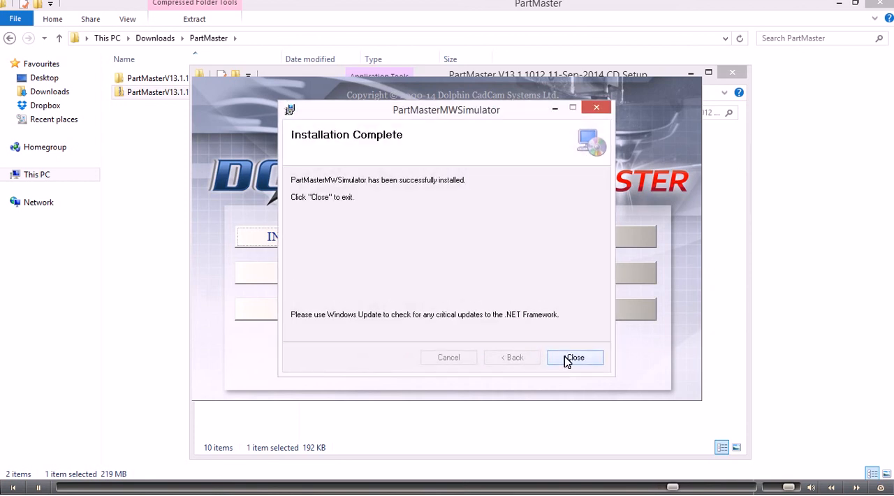
left_click(575, 357)
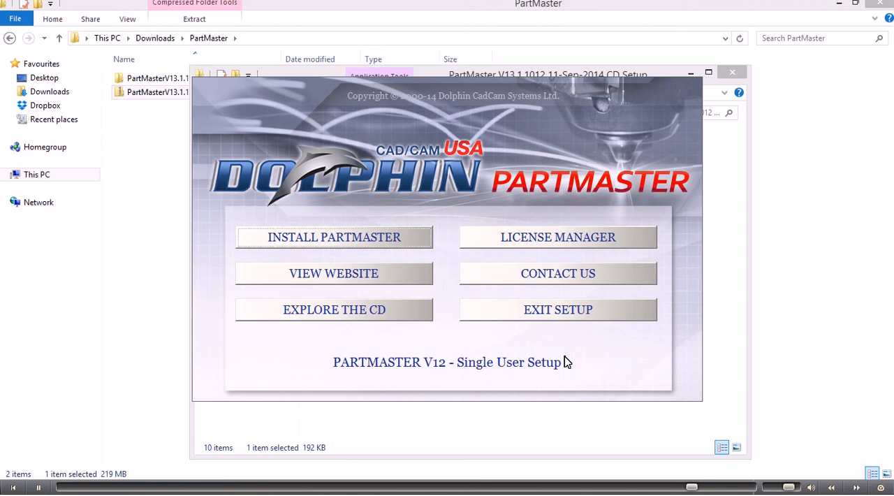
mouse_move(559, 309)
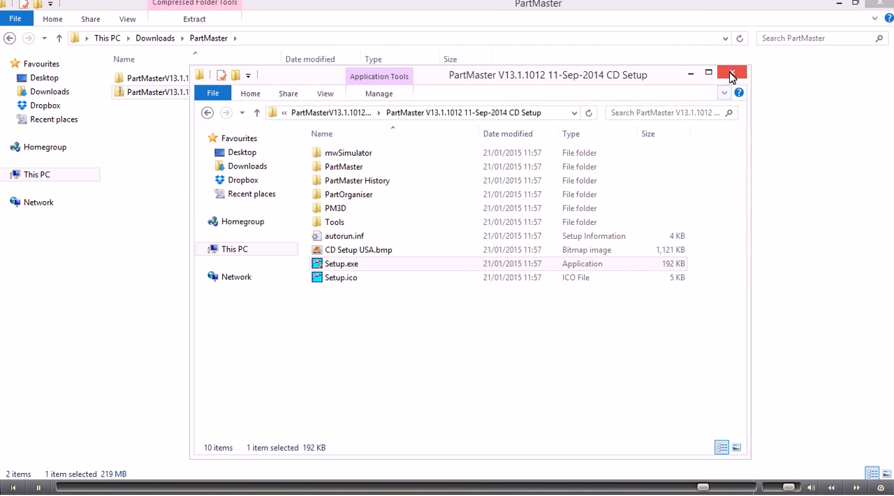
- Close the CD Setup folder window
left_click(732, 75)
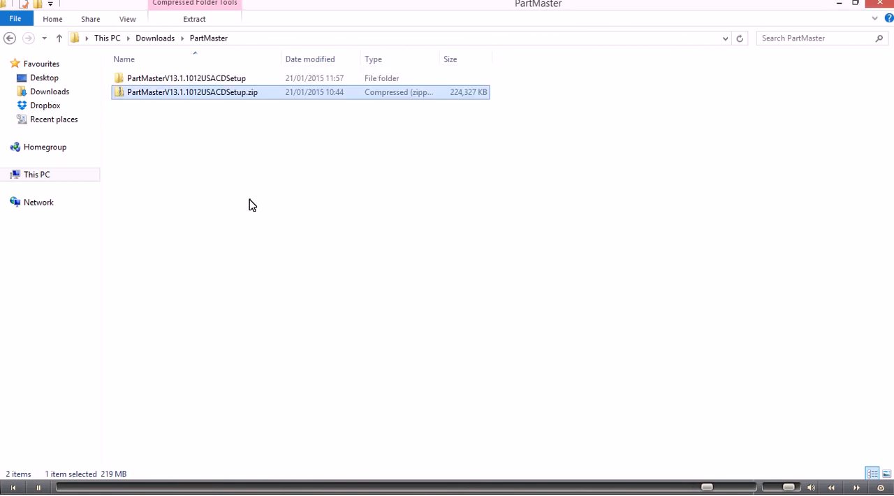
mouse_move(202, 92)
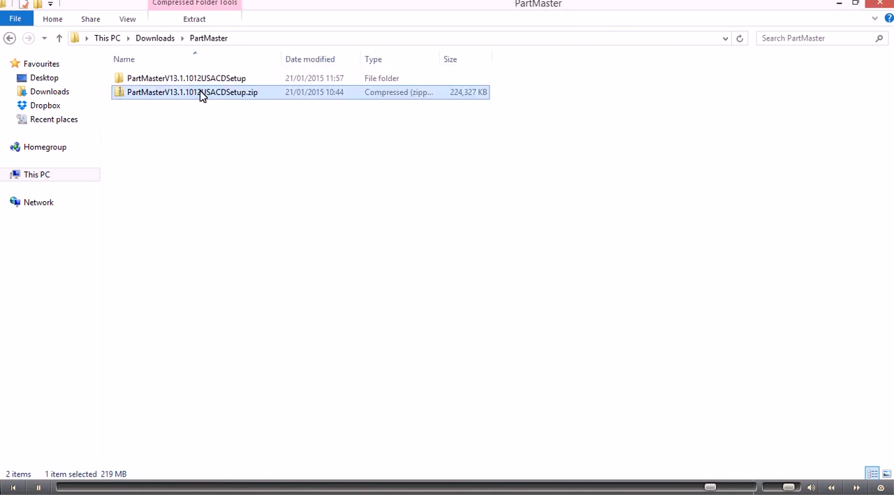
- Show the zip's actions, open the PartMaster V13.1.1012 CD Setup folder, and select Setup.ico then Setup.exe
right_click(192, 91)
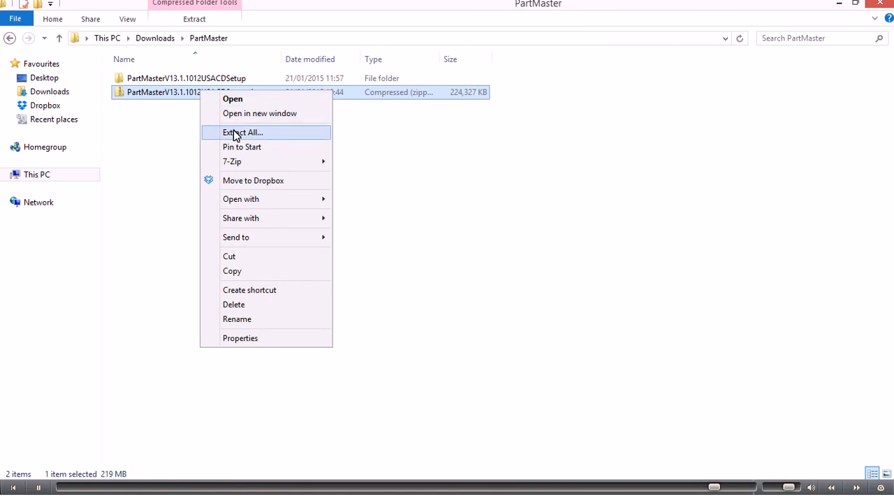
mouse_move(179, 83)
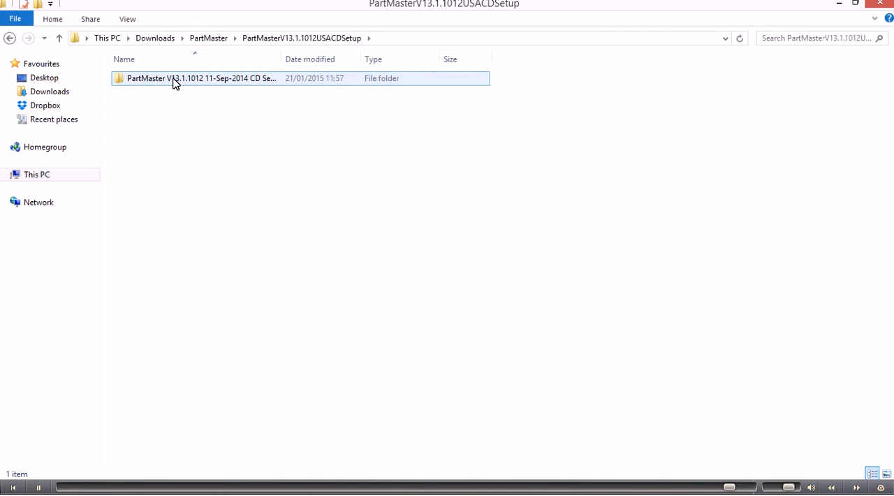
double_click(201, 78)
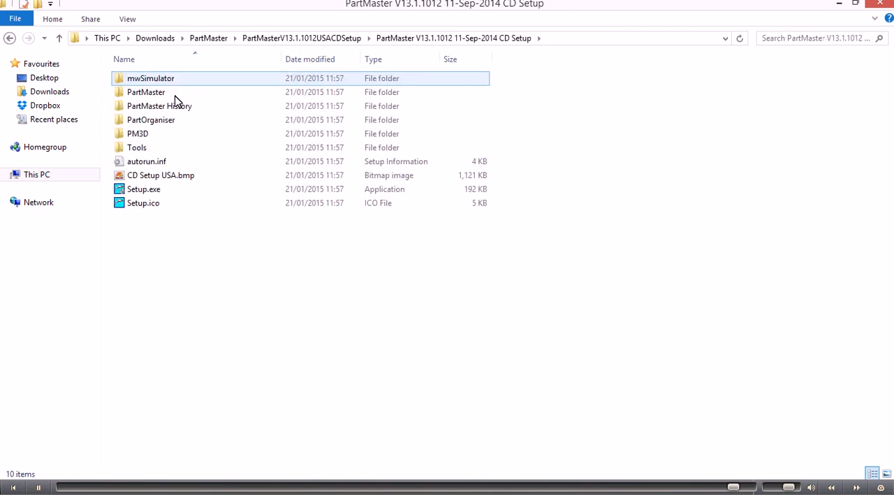
left_click(143, 203)
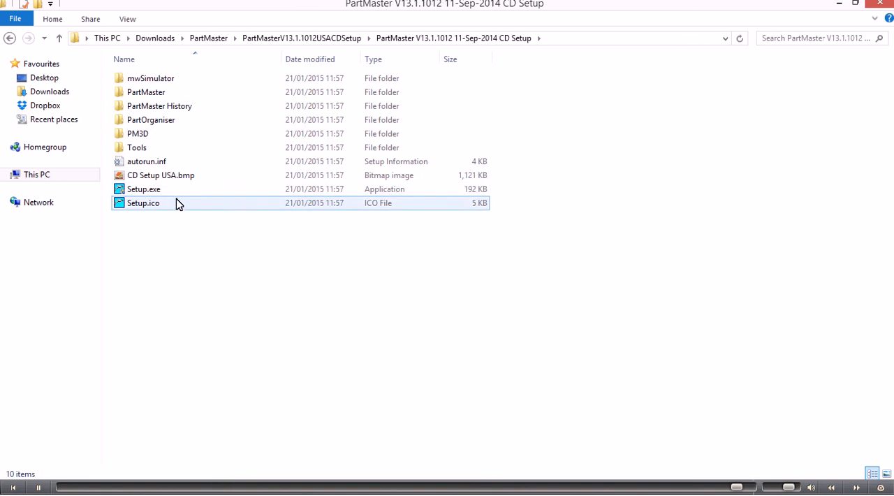
left_click(144, 188)
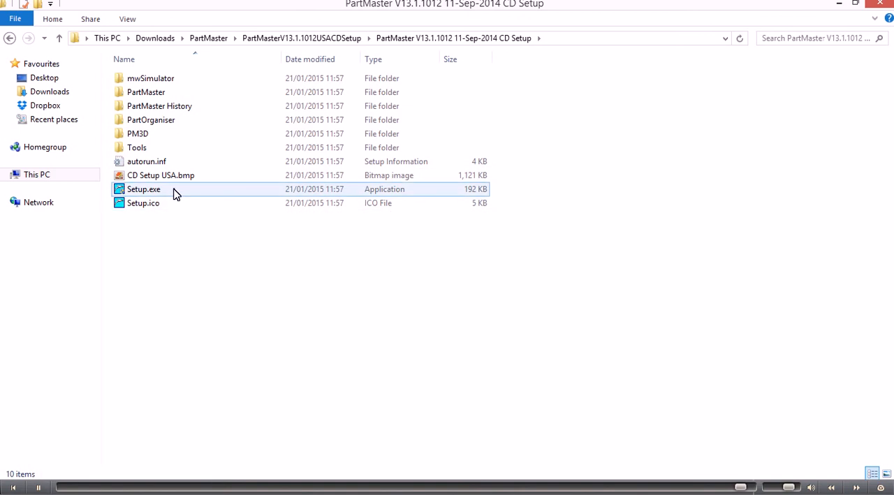